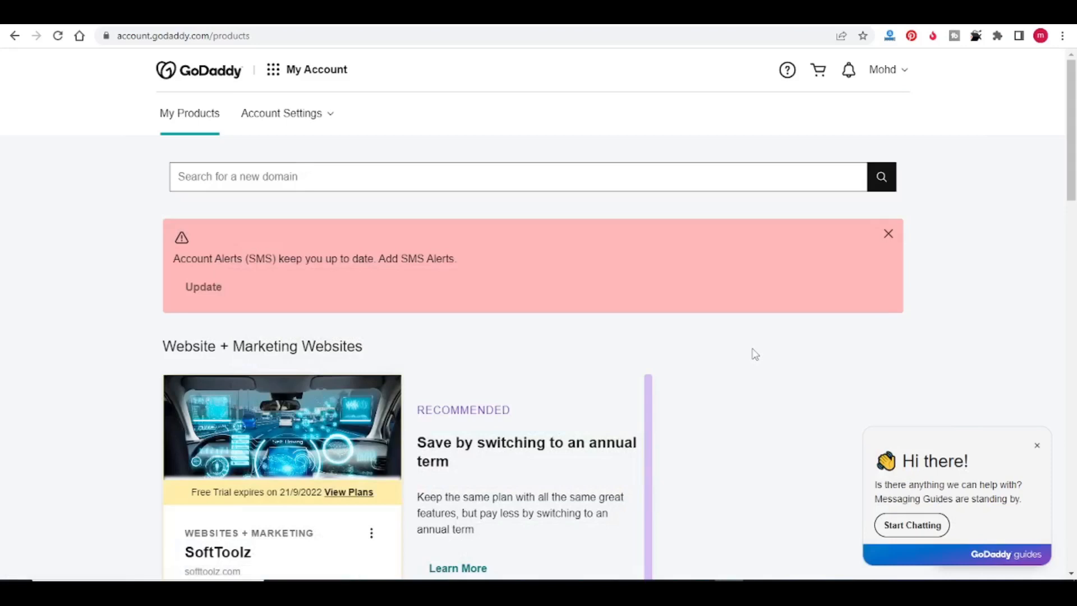
pyautogui.moveTo(736, 363)
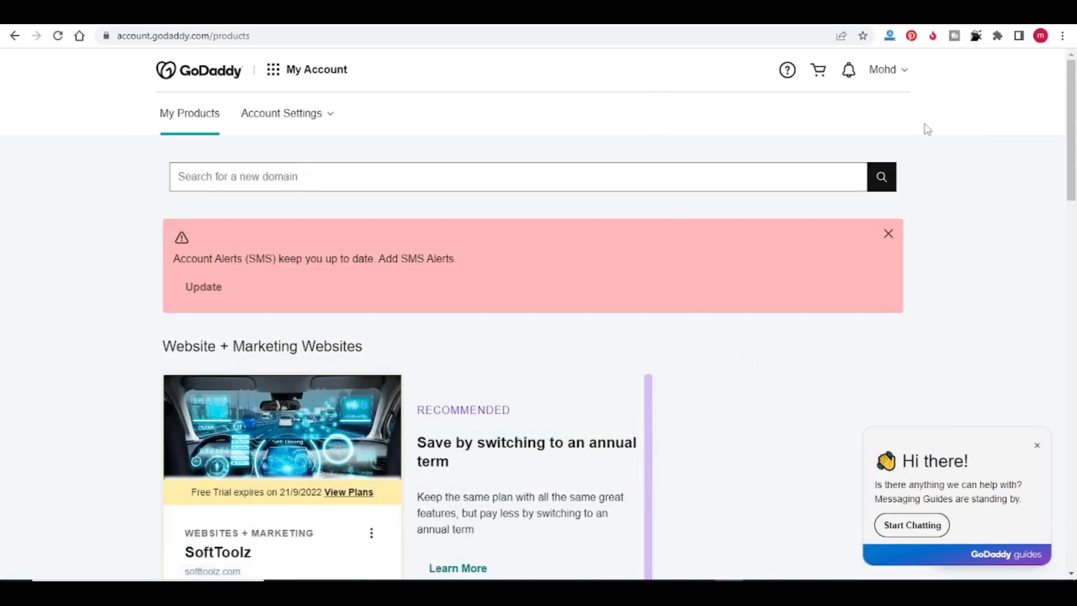
# - From the account menu, go to My Products and scroll to the Web Hosting section
pyautogui.click(883, 70)
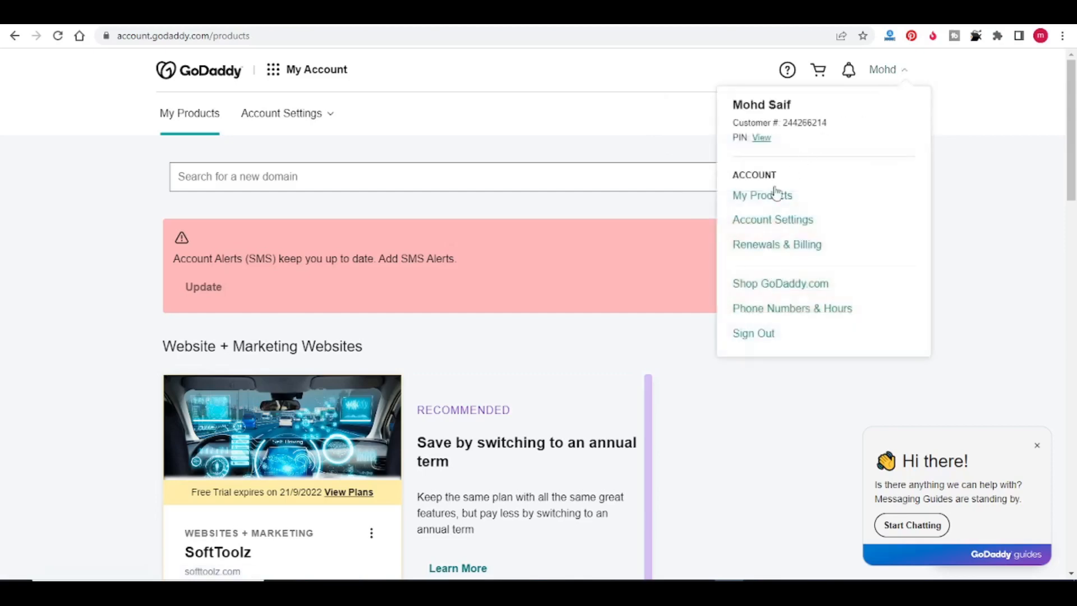
pyautogui.click(761, 195)
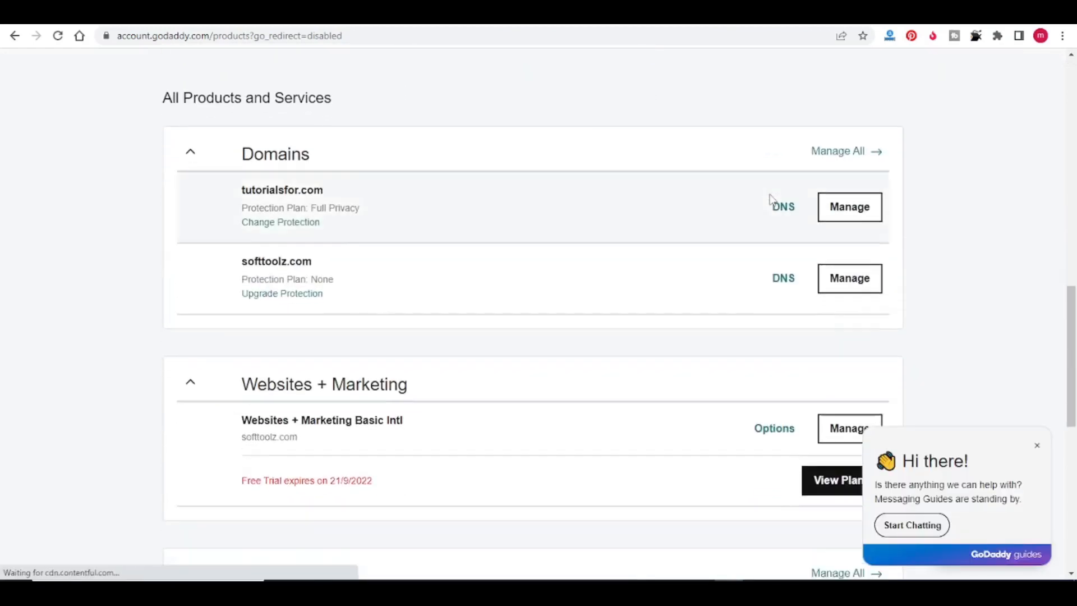
pyautogui.scroll(-3)
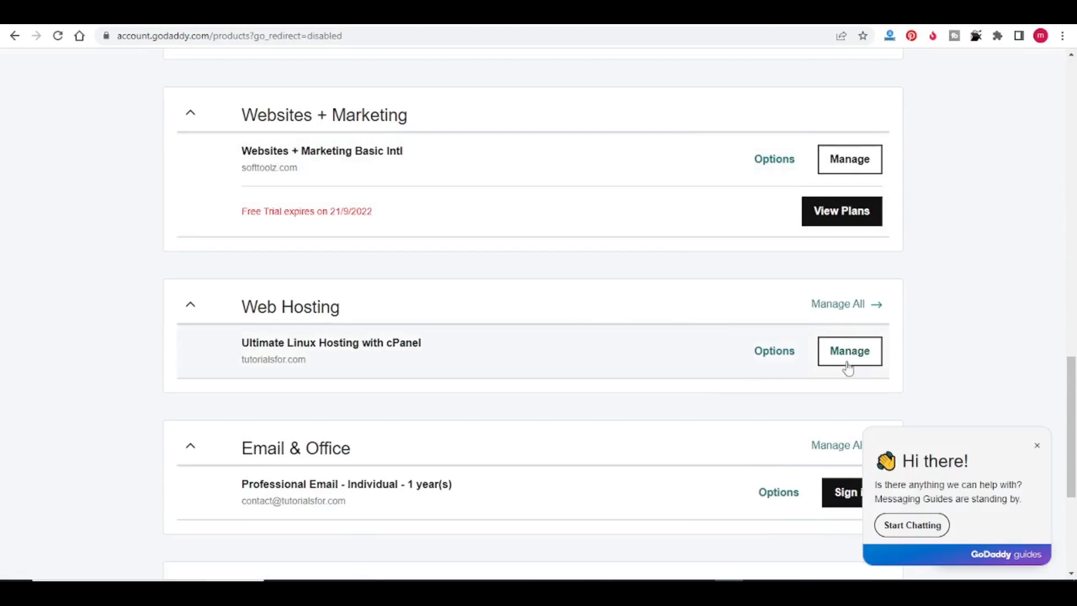
# - Manage the Ultimate Linux Hosting with cPanel plan for tutorialsfor.com
pyautogui.click(849, 351)
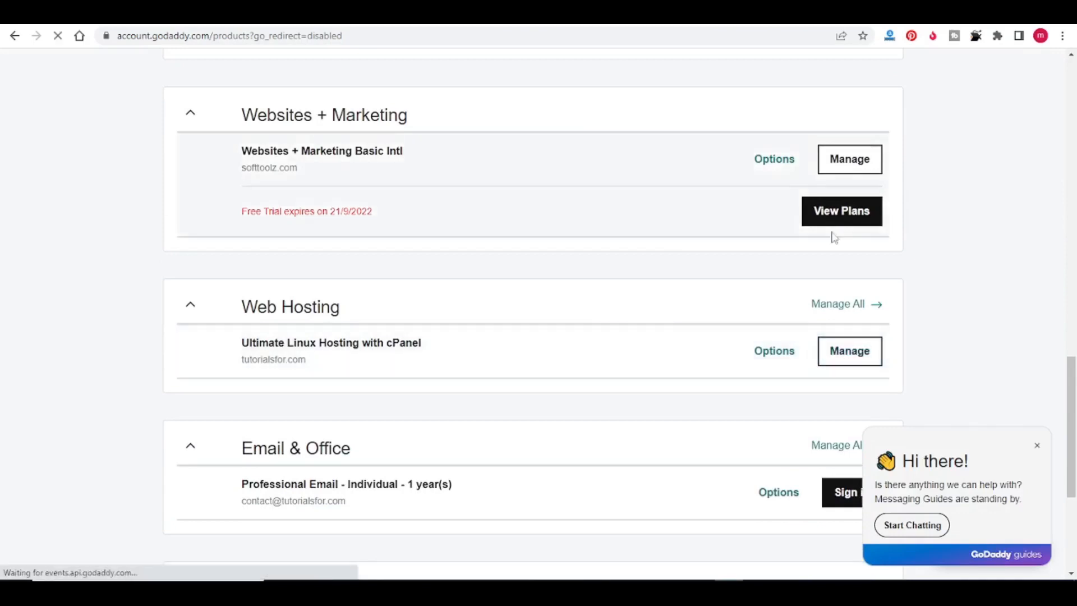
pyautogui.click(849, 351)
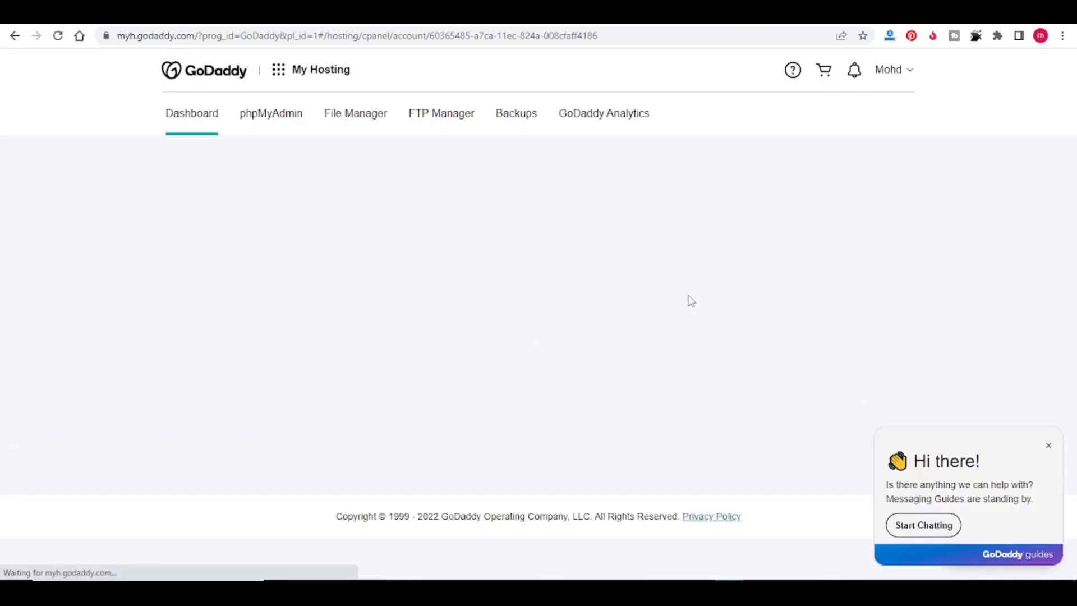
pyautogui.click(1048, 446)
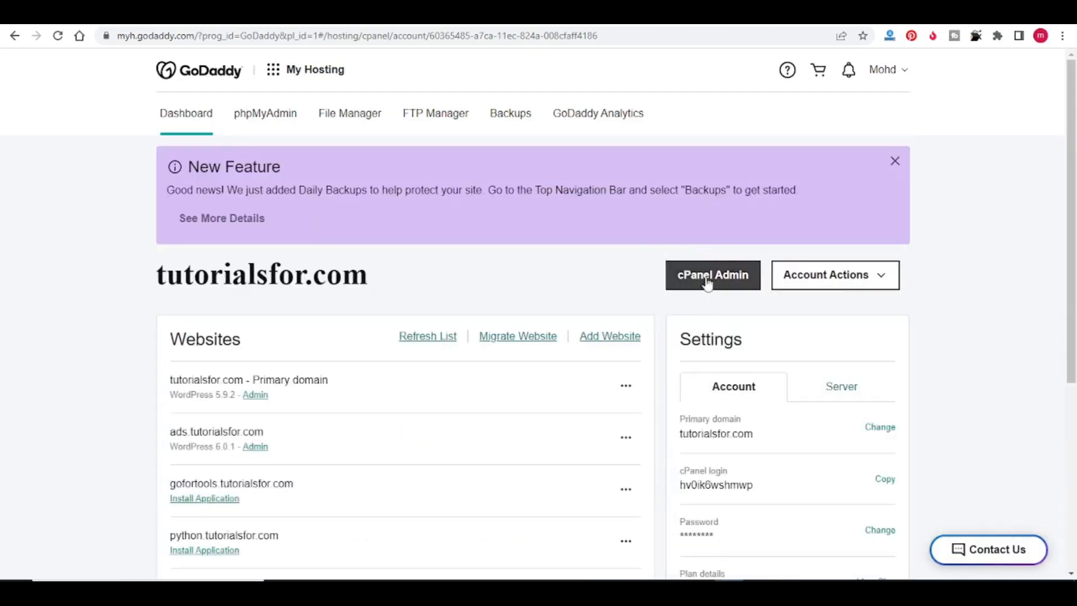
# - Enter cPanel Admin and launch Setup Python App from the Software section
pyautogui.click(712, 274)
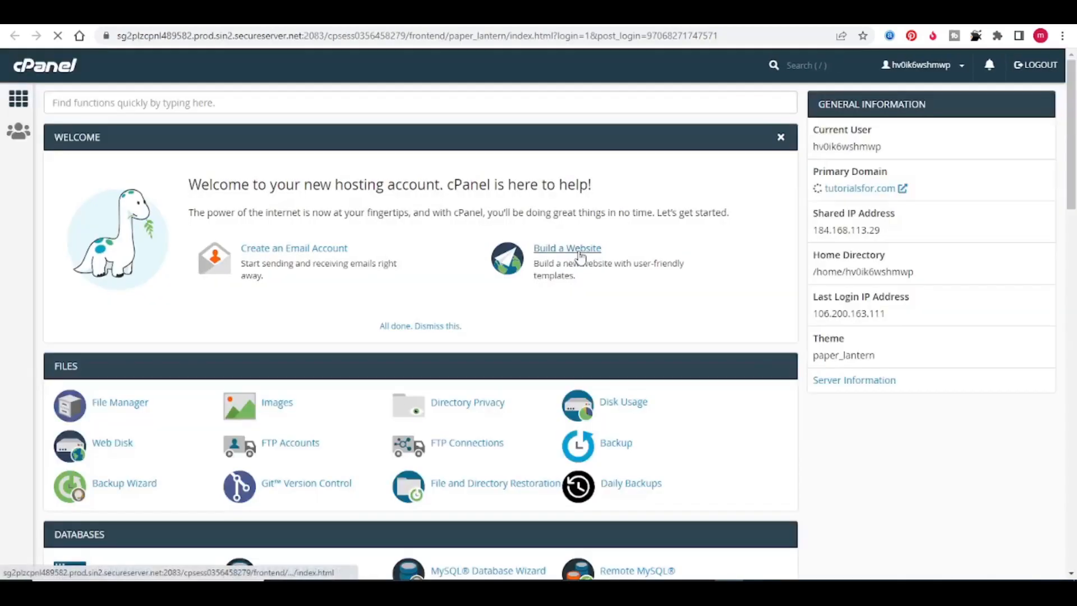
pyautogui.scroll(-3)
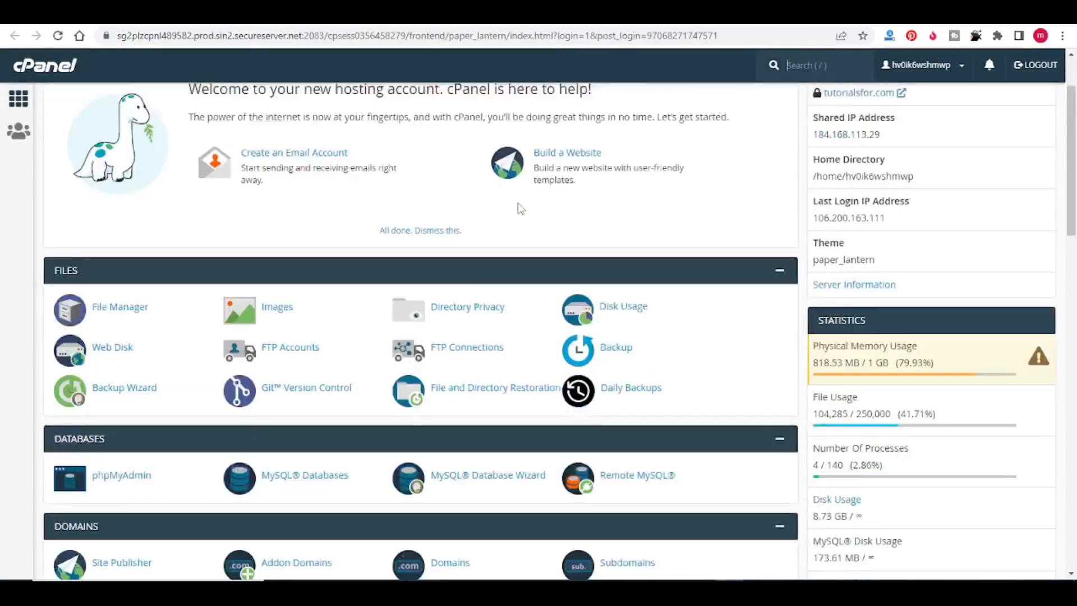
pyautogui.scroll(-3)
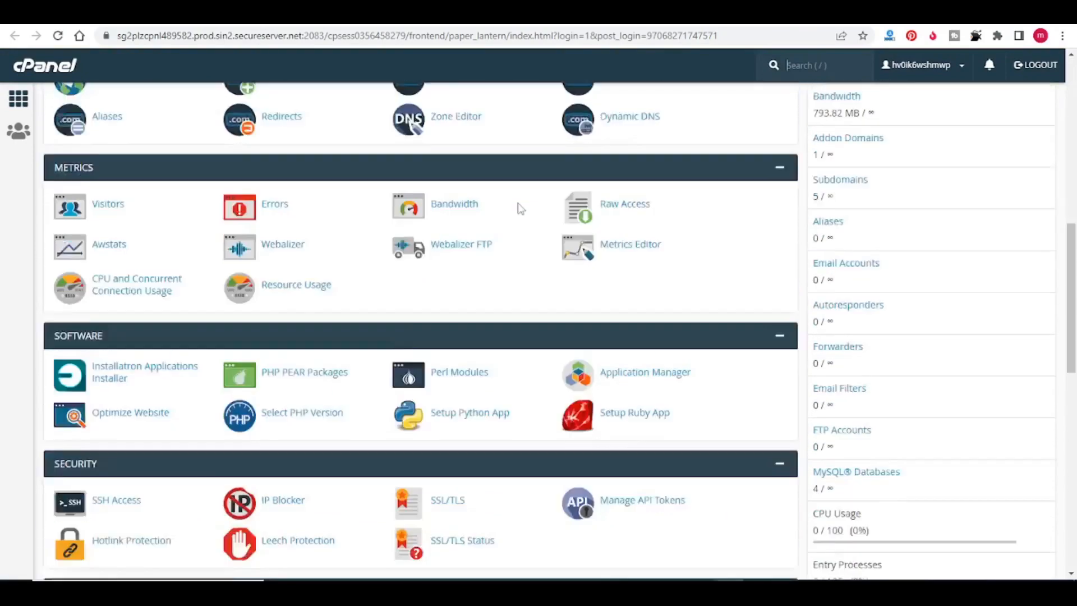
pyautogui.scroll(-3)
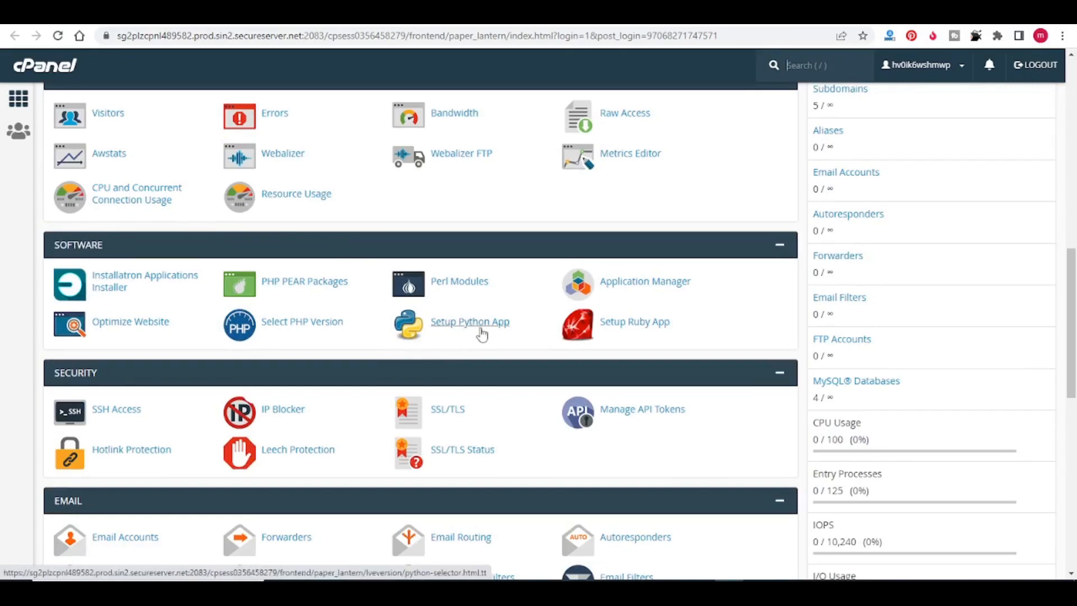
pyautogui.click(470, 322)
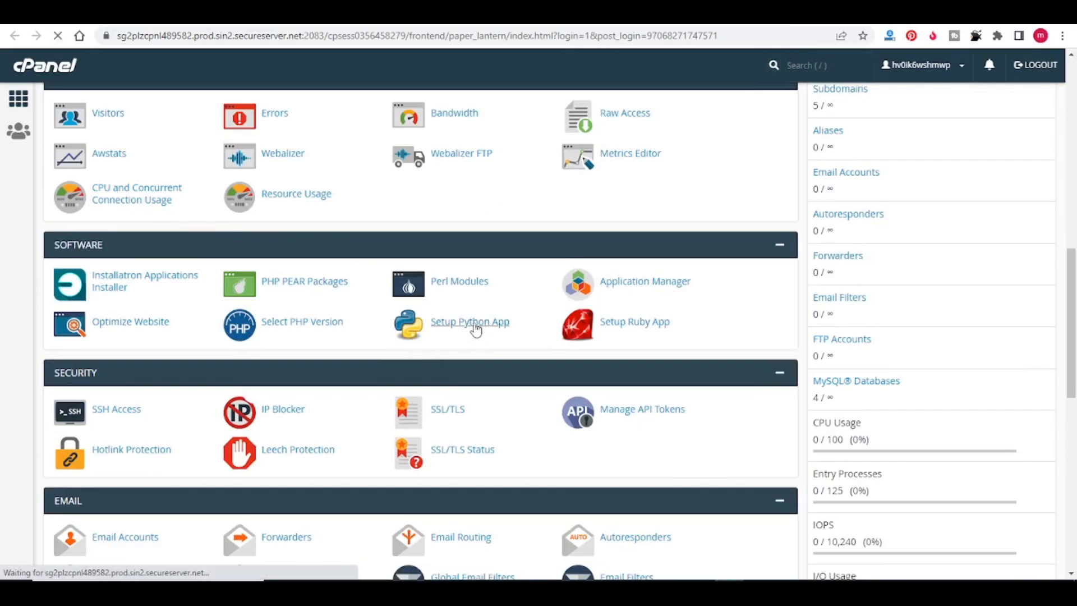
pyautogui.click(470, 322)
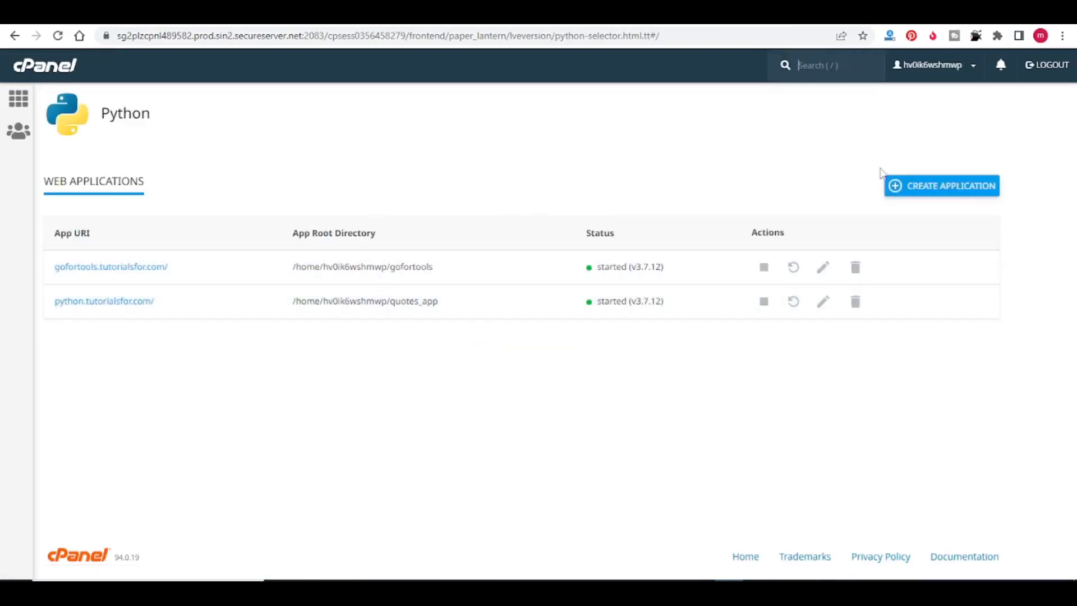
# - Start a new application and choose Python version 3.7.12
pyautogui.click(941, 186)
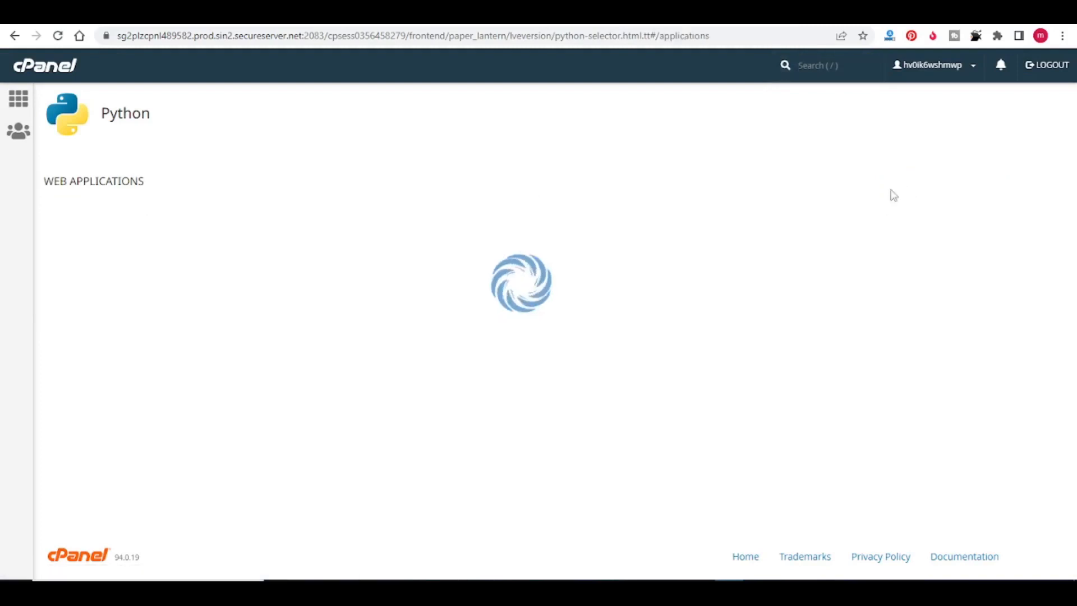
pyautogui.click(232, 181)
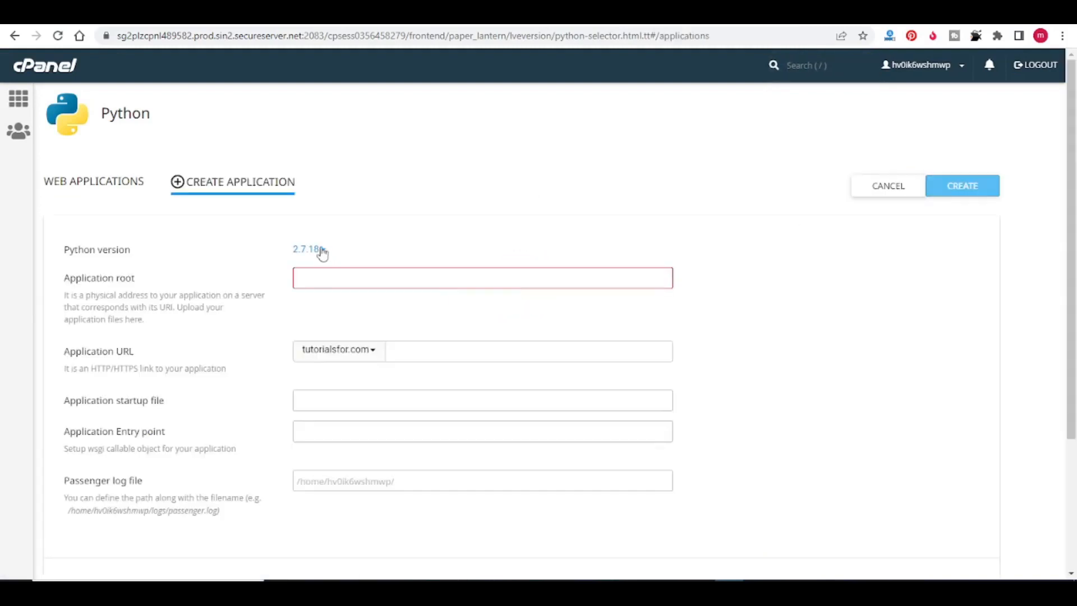
pyautogui.click(307, 249)
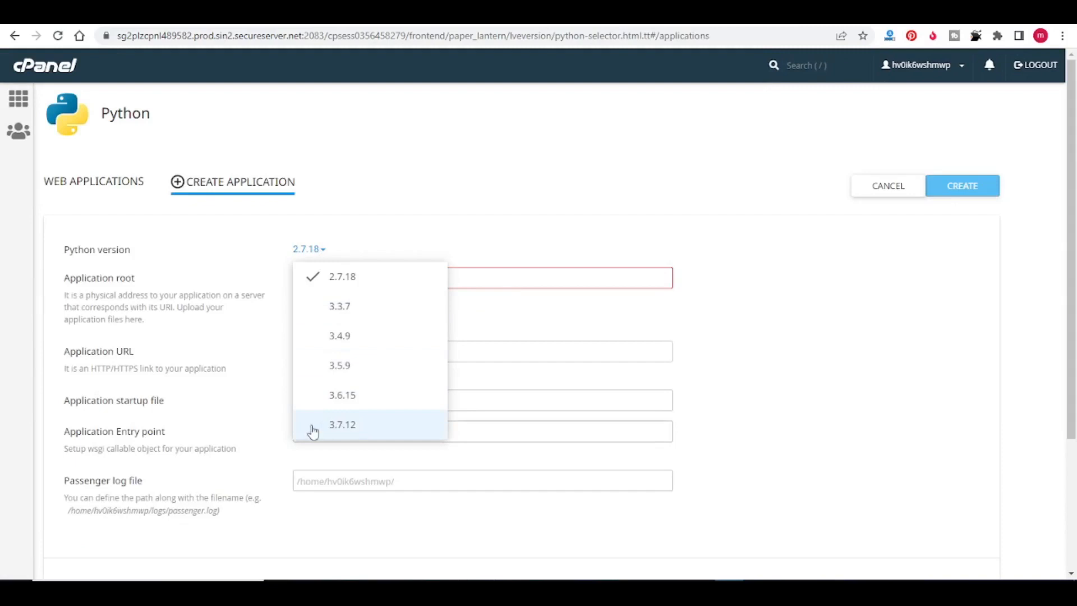
pyautogui.click(341, 424)
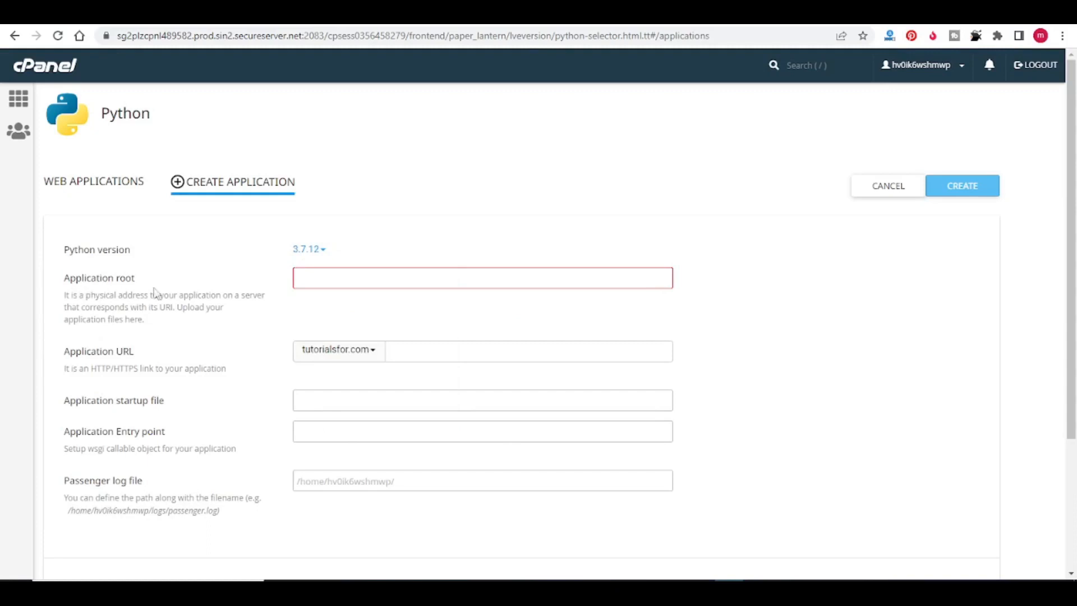
# - Set the application root to yt and the domain to softtoolz.com
pyautogui.click(483, 277)
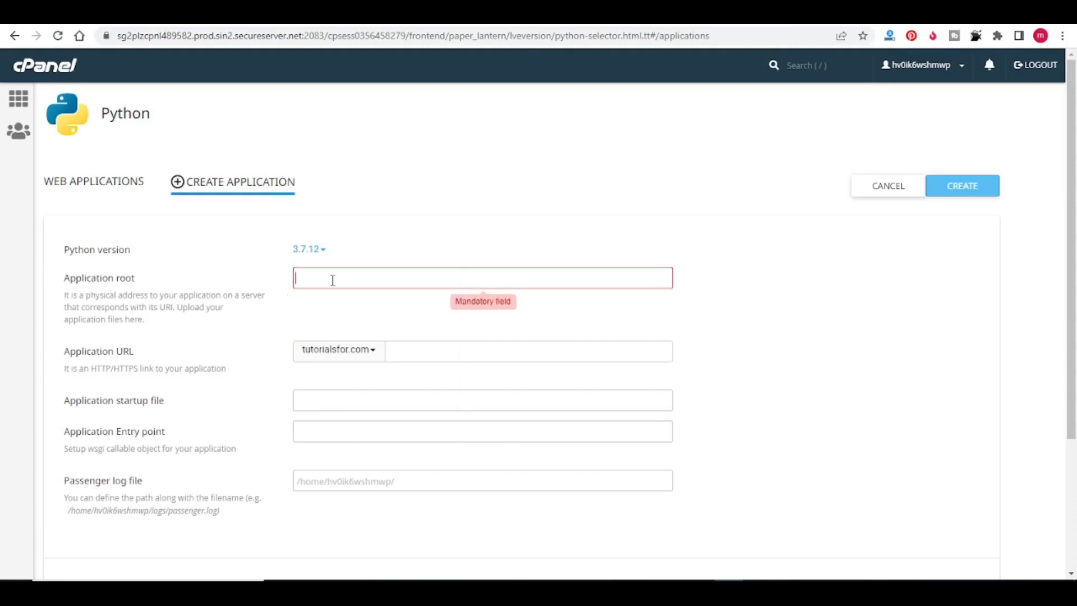
pyautogui.write('yt')
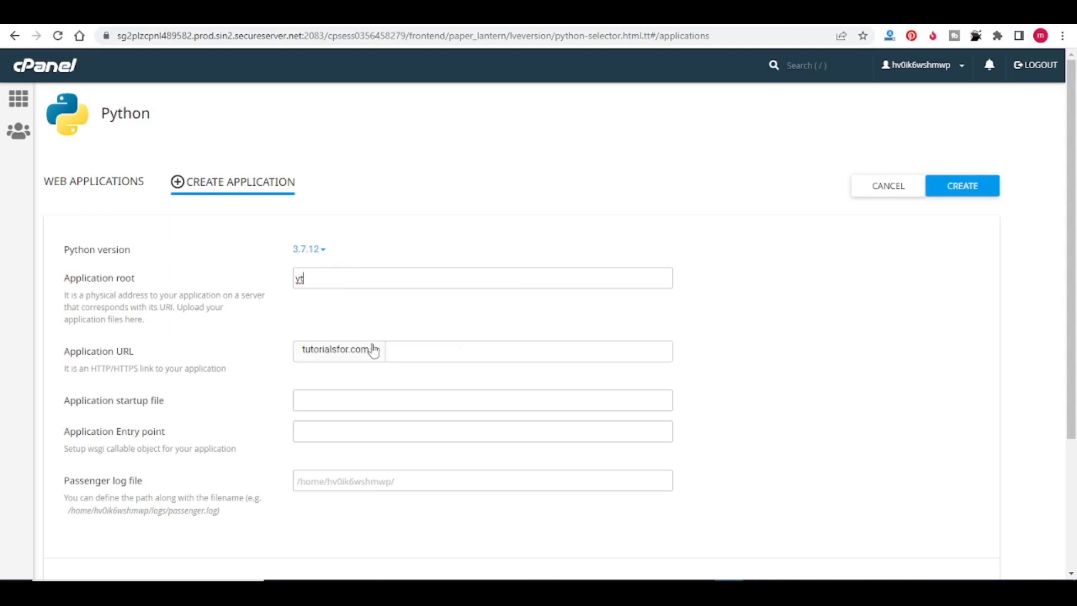
pyautogui.click(338, 348)
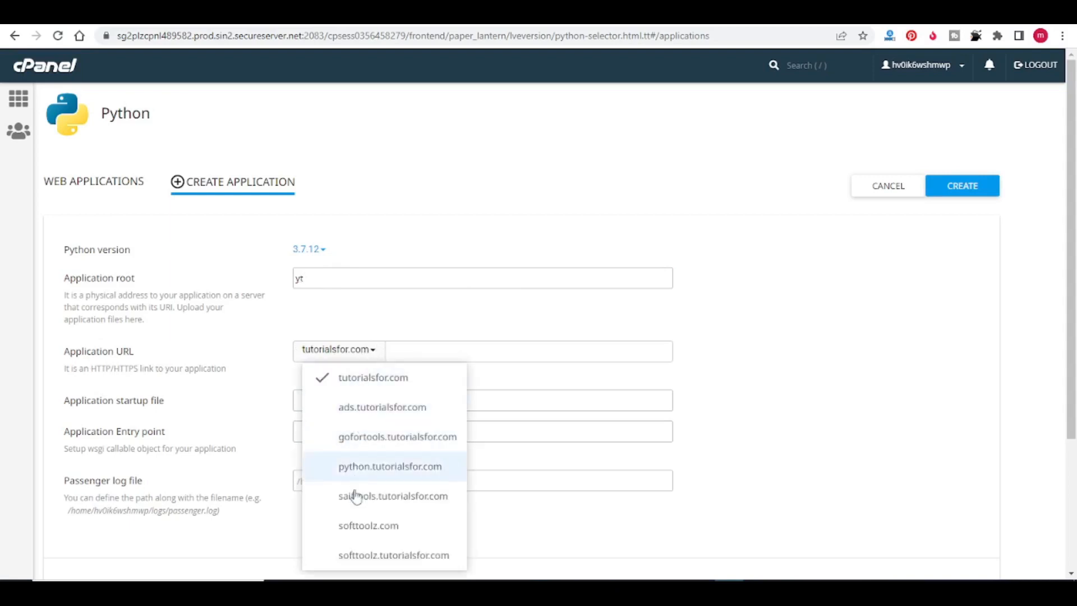
pyautogui.moveTo(355, 529)
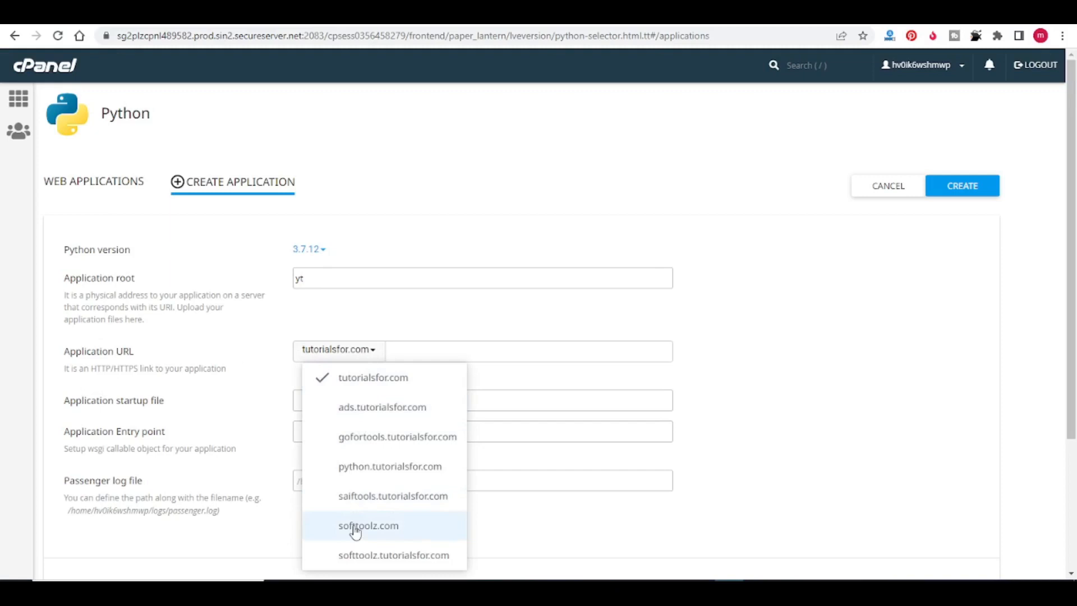
pyautogui.click(368, 525)
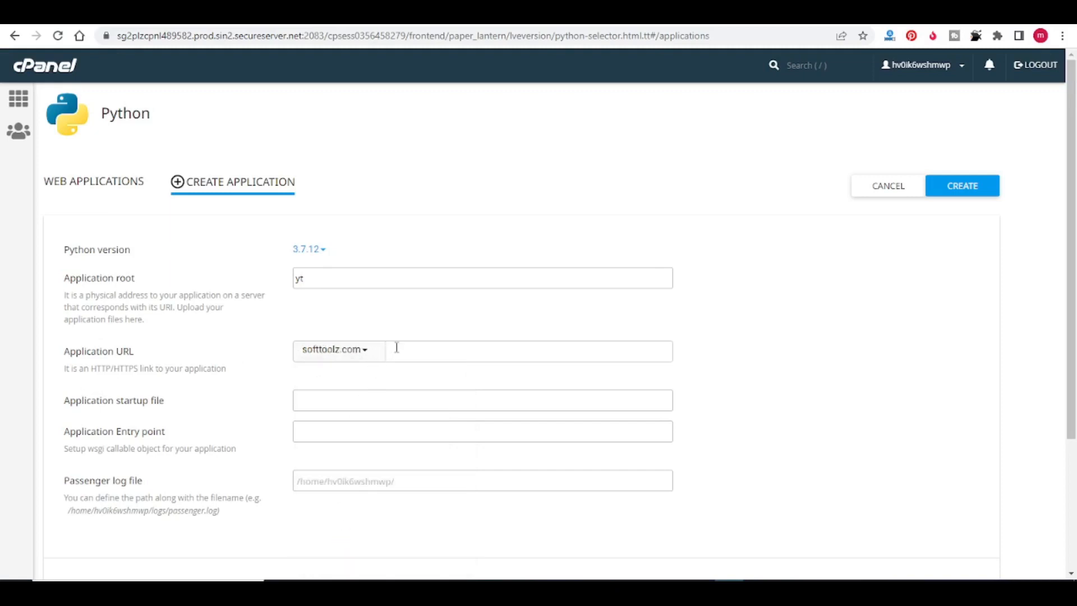
# - Add URL path yt and log file logs/passenger.log, then create the application
pyautogui.write('yt')
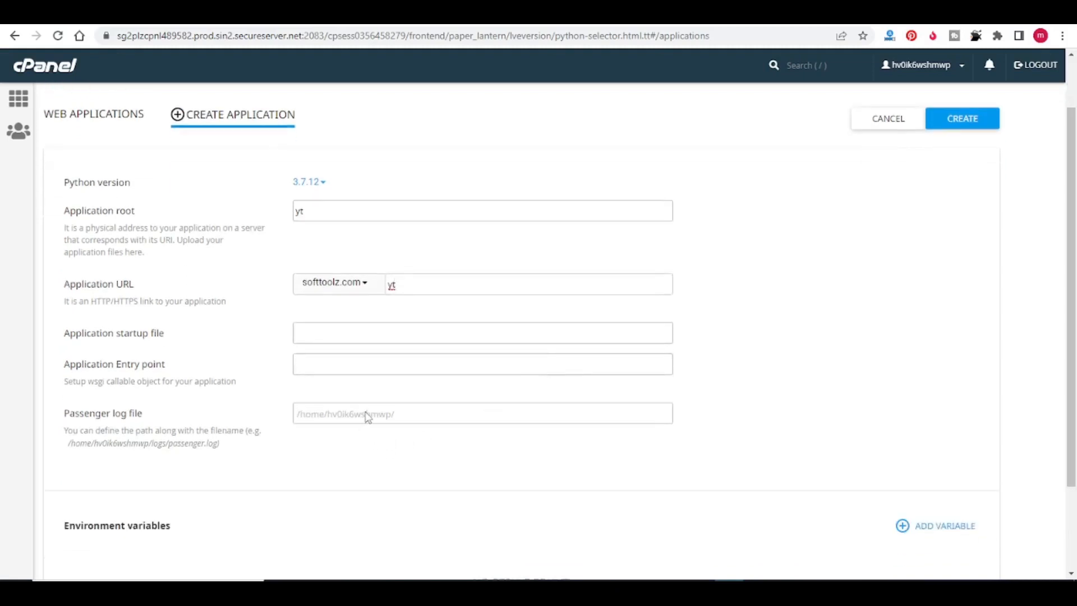
pyautogui.click(481, 412)
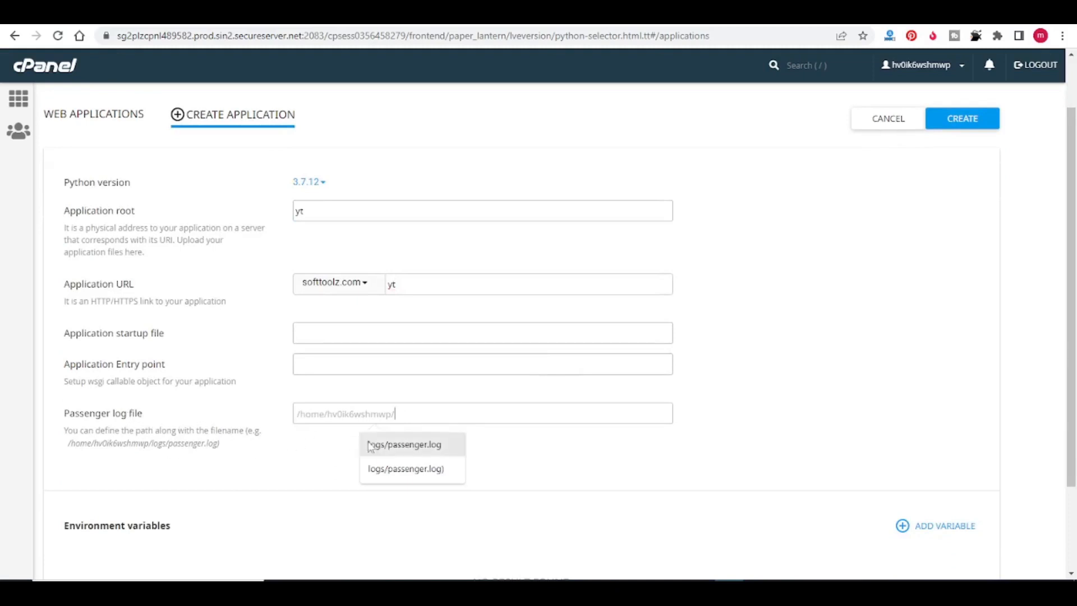
pyautogui.click(404, 445)
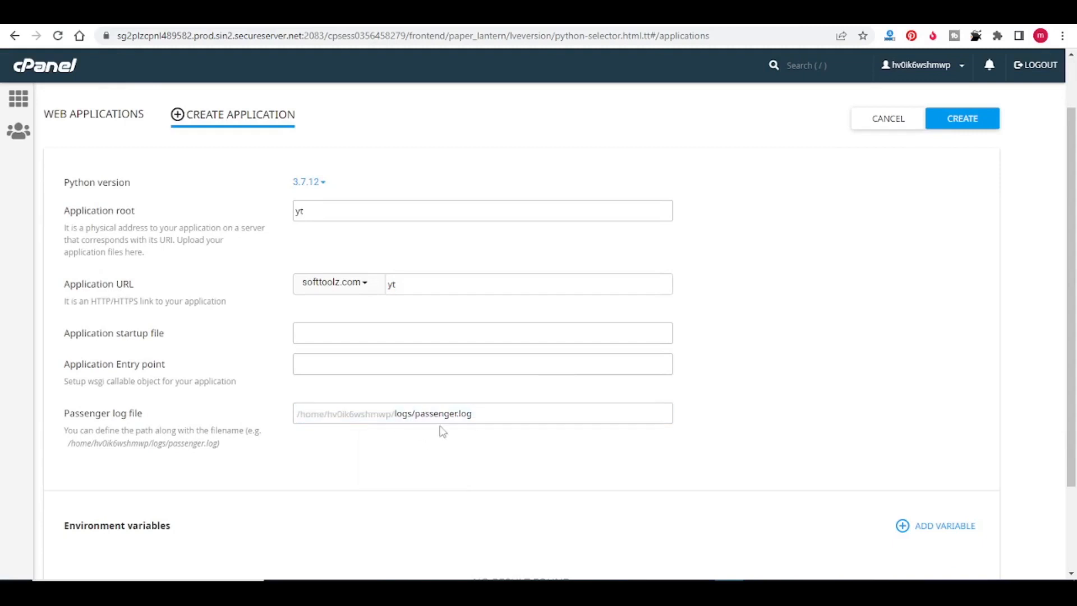
pyautogui.moveTo(470, 440)
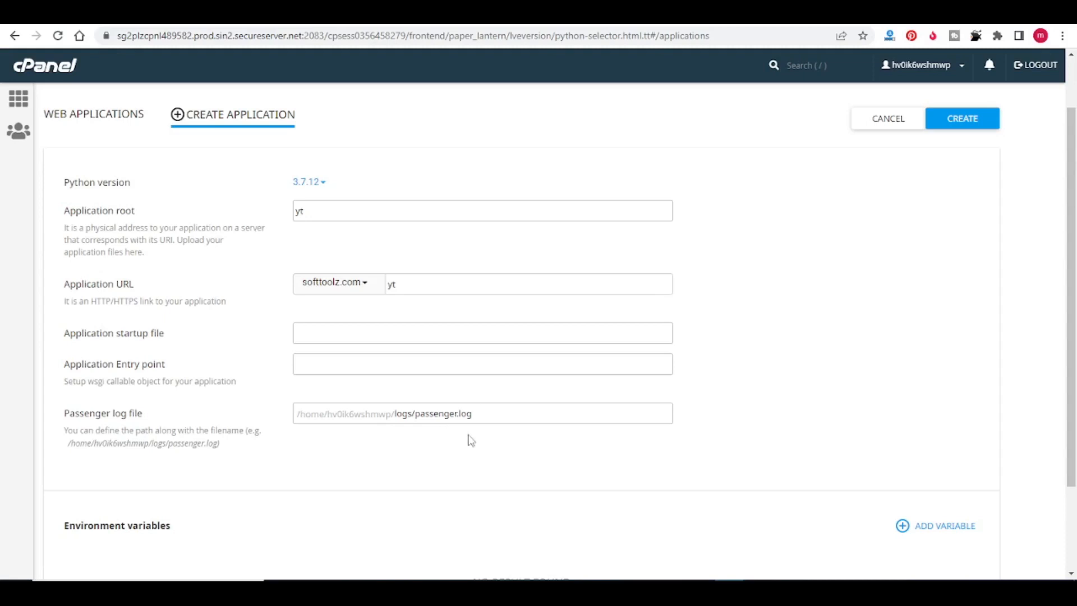
pyautogui.moveTo(946, 164)
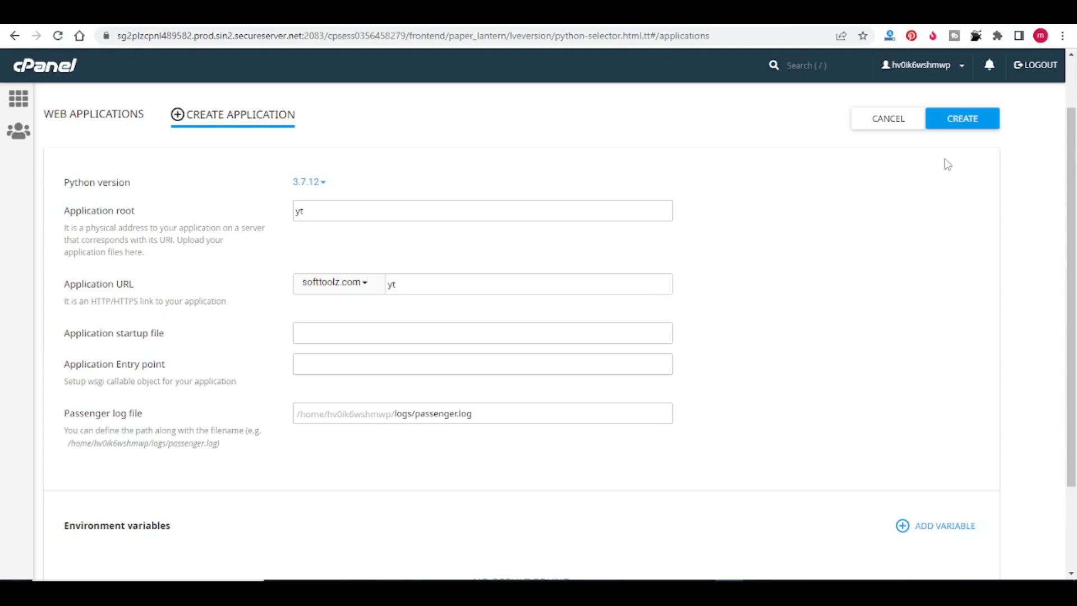
pyautogui.click(961, 118)
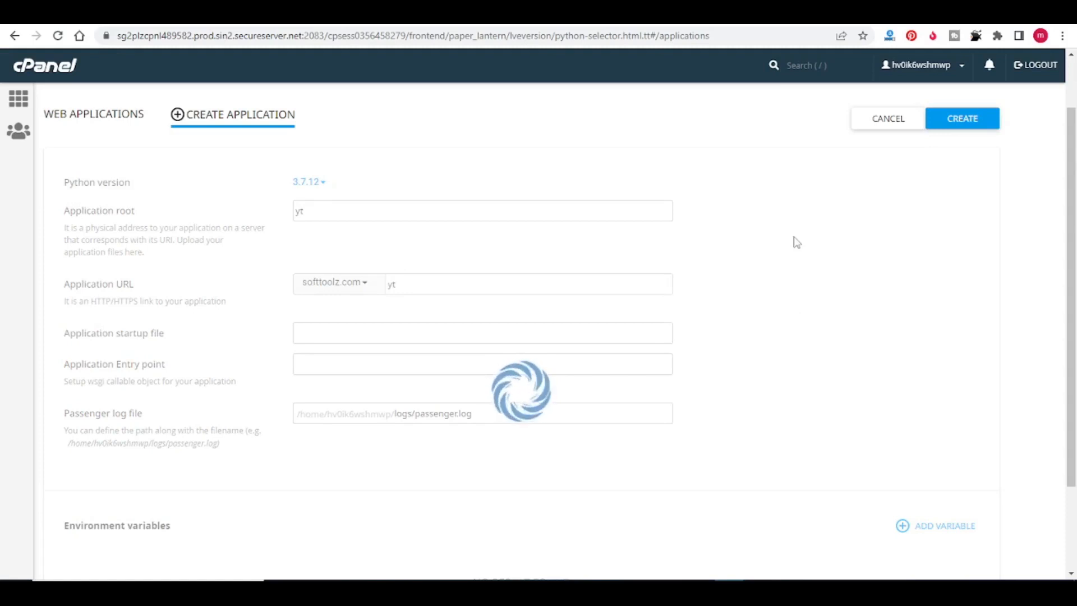
# - Wait for the 'Application created' notice for softtoolz.com/yt
pyautogui.click(961, 117)
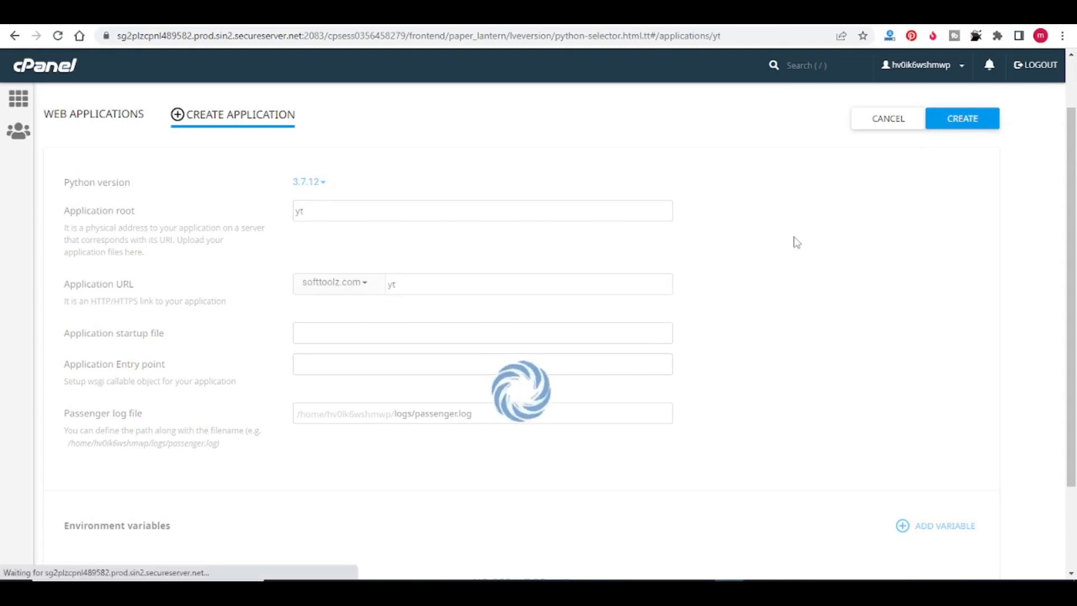
pyautogui.click(962, 118)
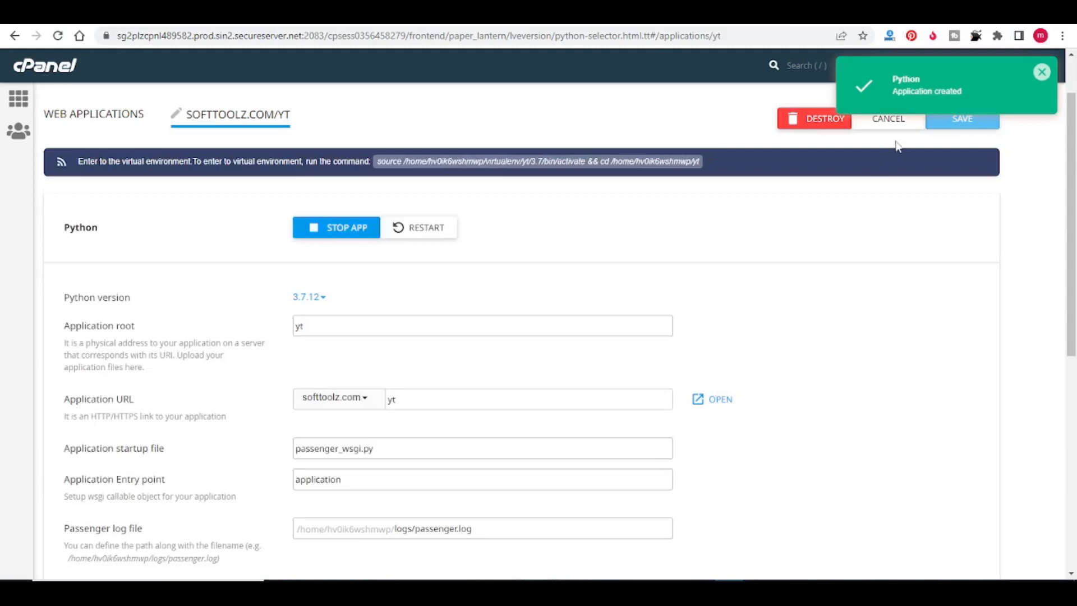
pyautogui.moveTo(896, 102)
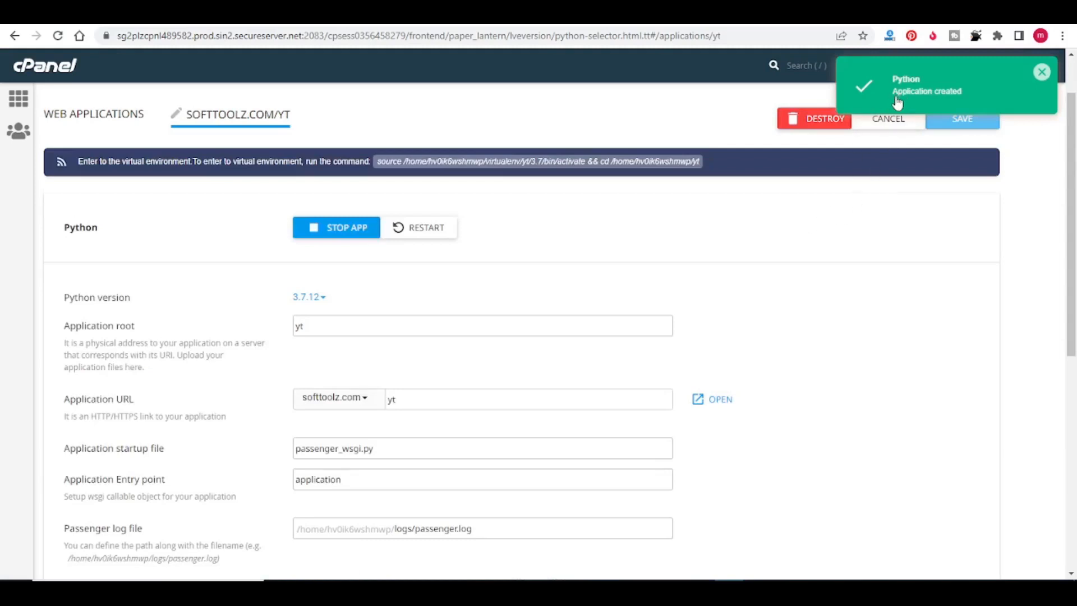
pyautogui.moveTo(961, 101)
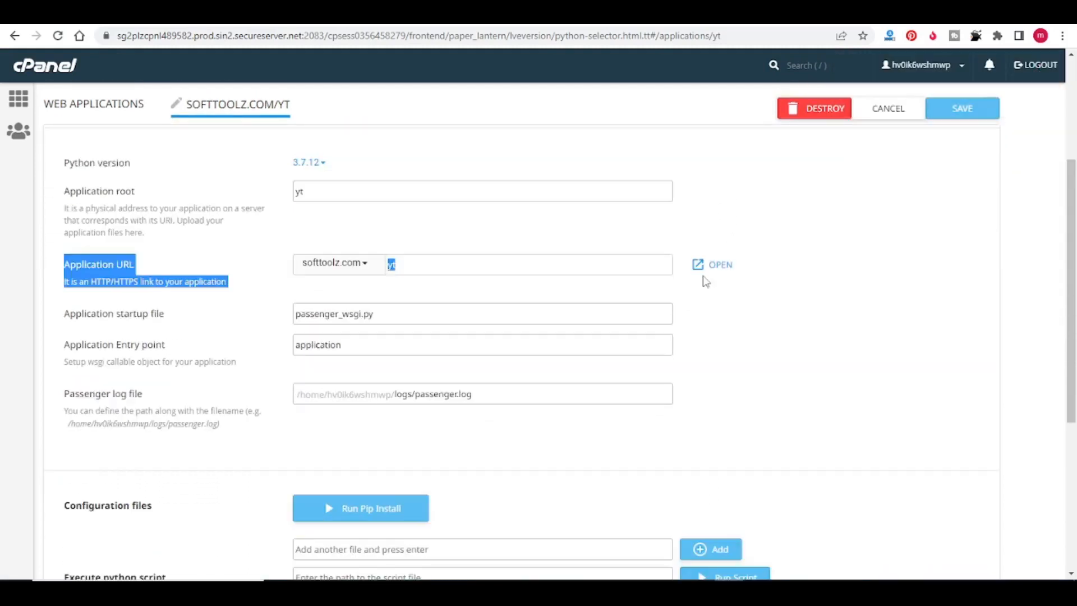
pyautogui.moveTo(690, 287)
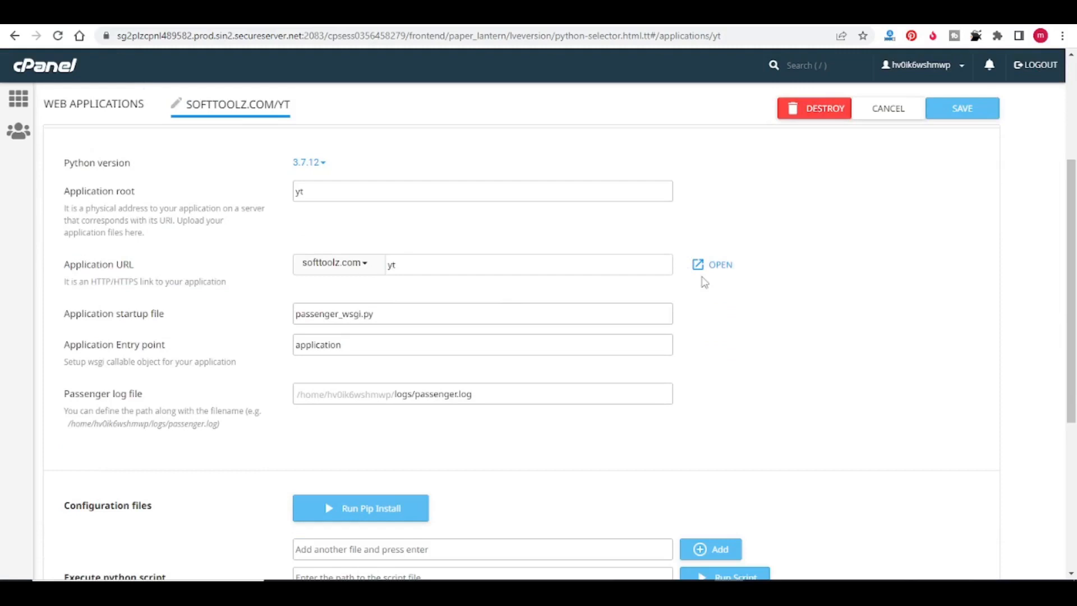
# - Load softtoolz.com/yt, which displays 'It works! Python 3.7.12'
pyautogui.click(719, 264)
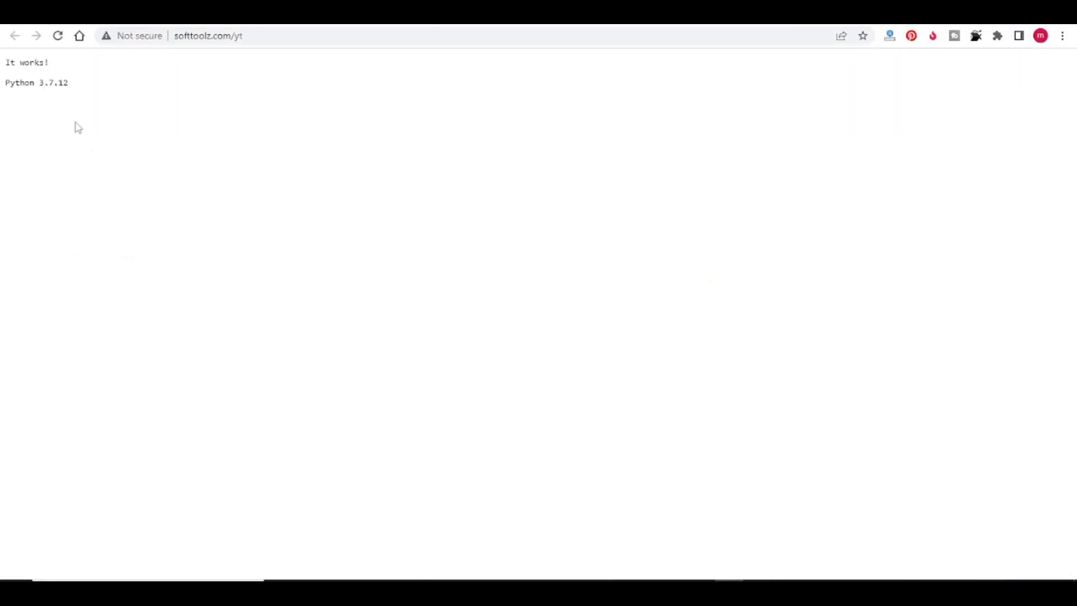
pyautogui.moveTo(12, 103)
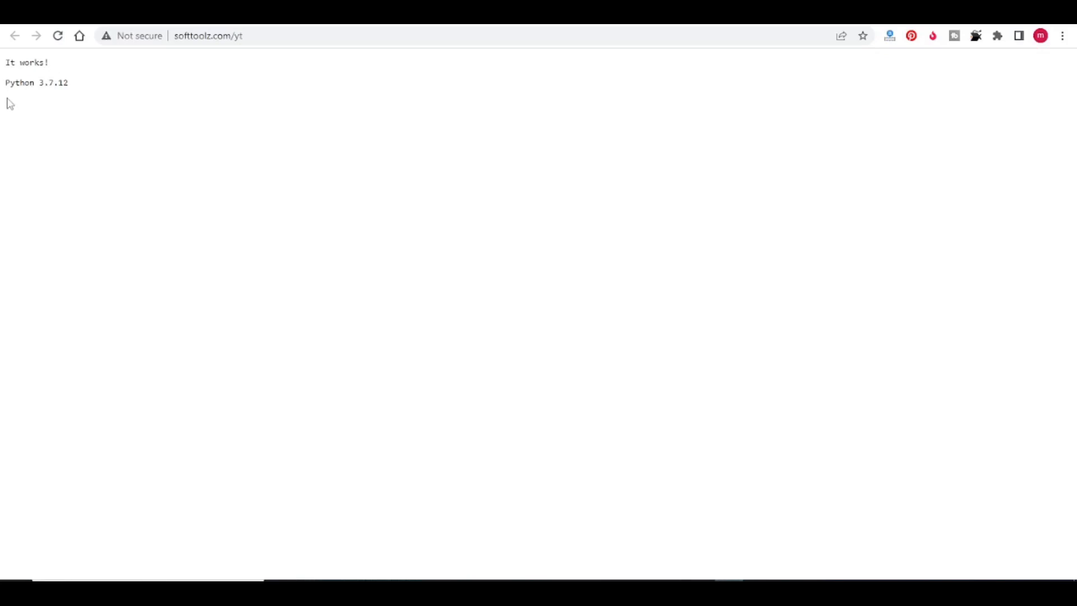
pyautogui.moveTo(79, 95)
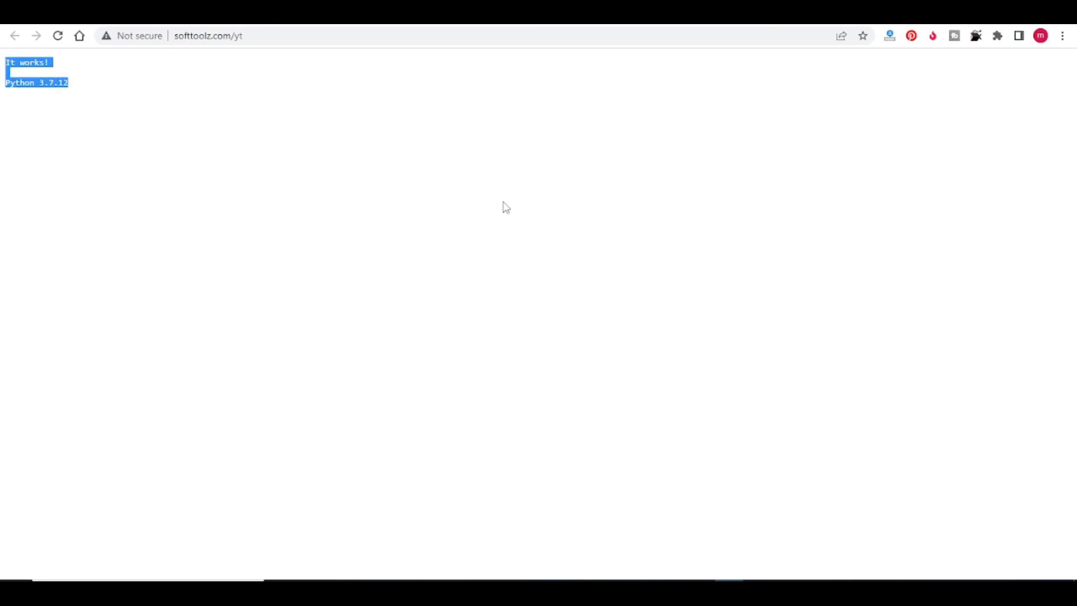
pyautogui.moveTo(503, 208)
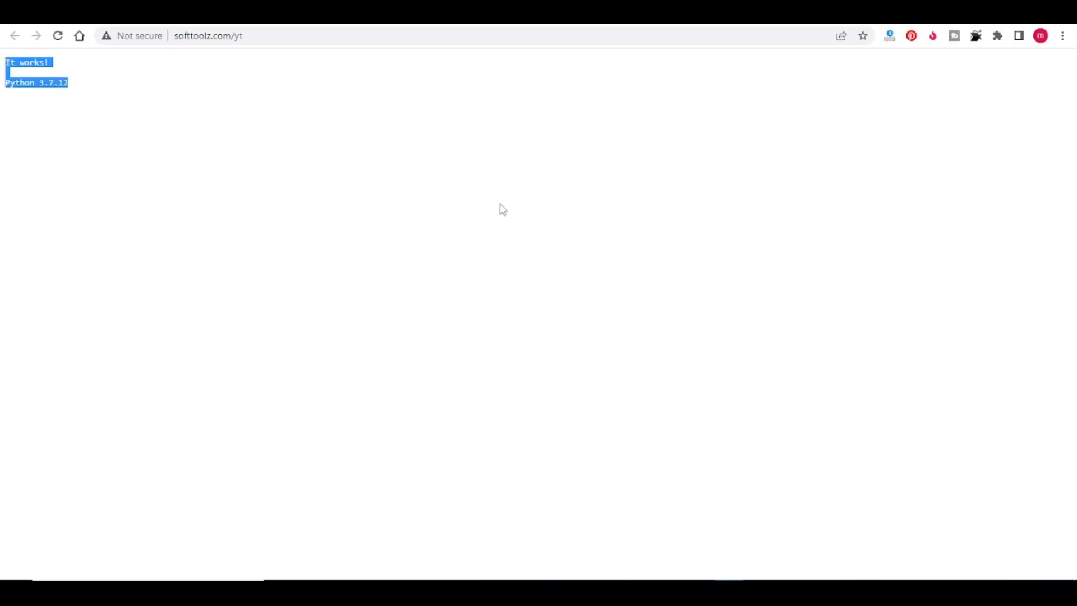
pyautogui.moveTo(402, 220)
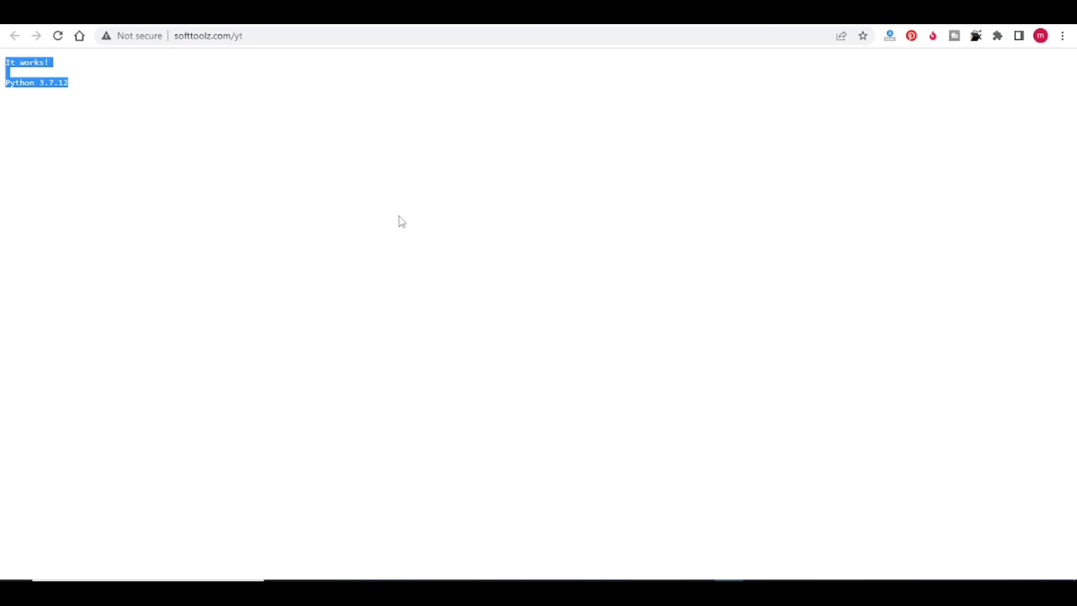
pyautogui.moveTo(433, 213)
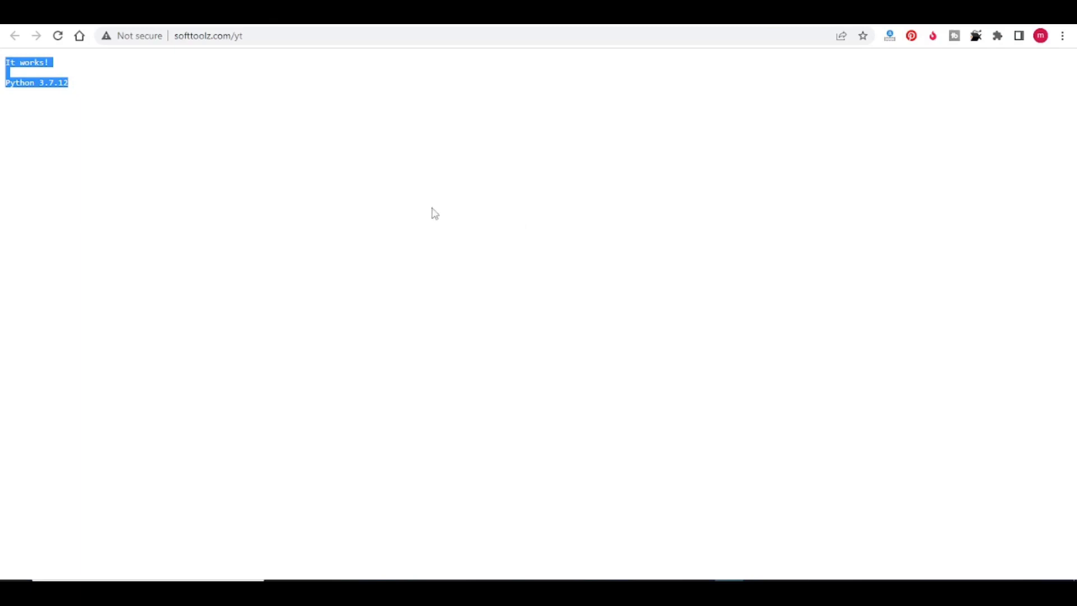
pyautogui.moveTo(508, 423)
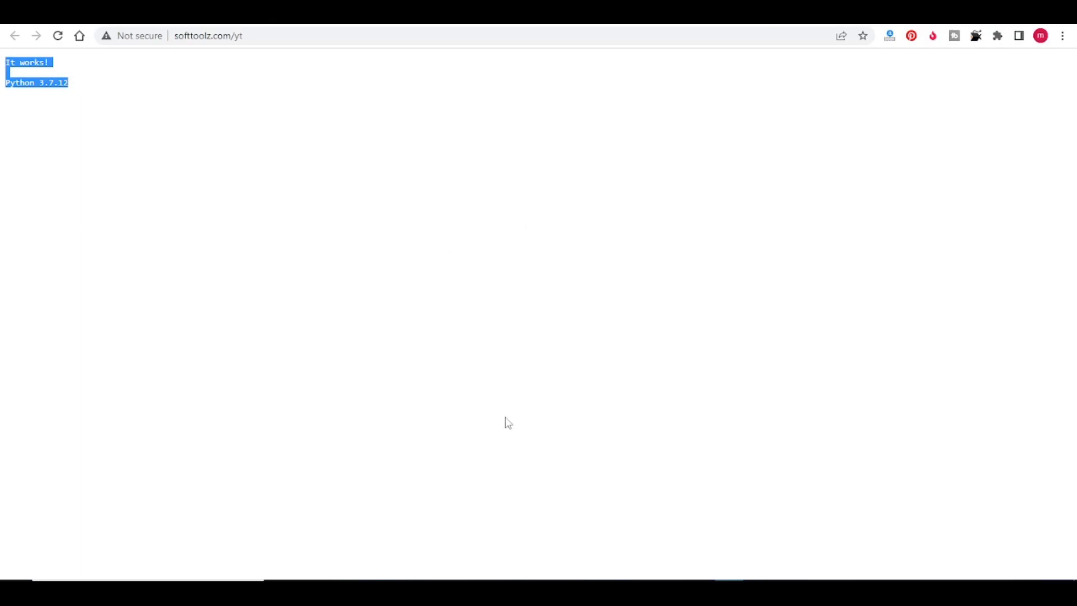